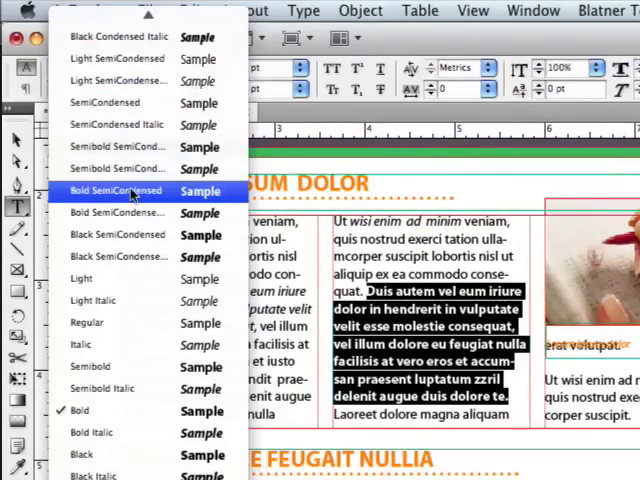
Set the selected 'Duis autem vel eum iriure' passage to Bold SemiCondensed
{"action": "left_click", "coordinate": [112, 190]}
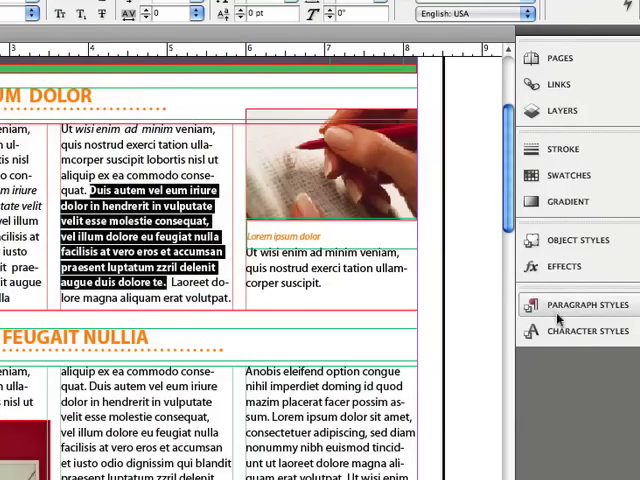
Create the character style 'my happy new bold style' and apply it to the selected passage
{"action": "left_click", "coordinate": [584, 332]}
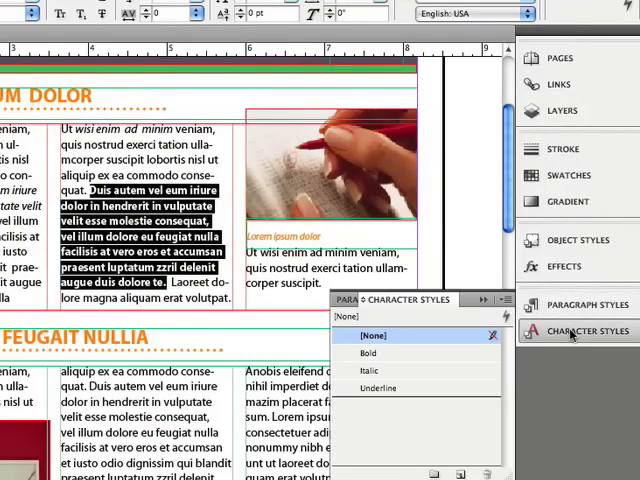
{"action": "mouse_move", "coordinate": [440, 396]}
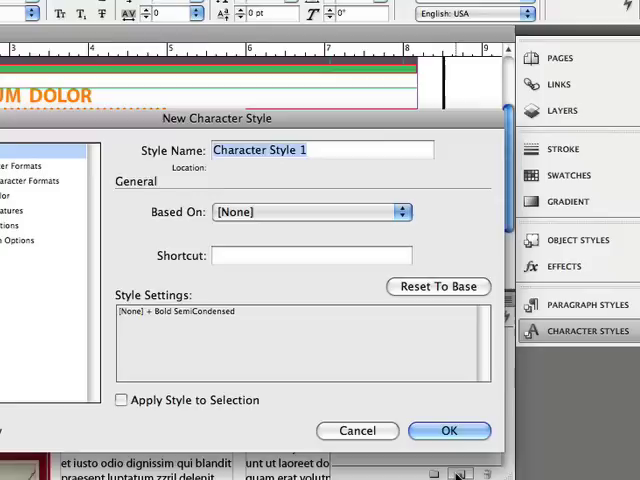
{"action": "type", "text": "my happy new"}
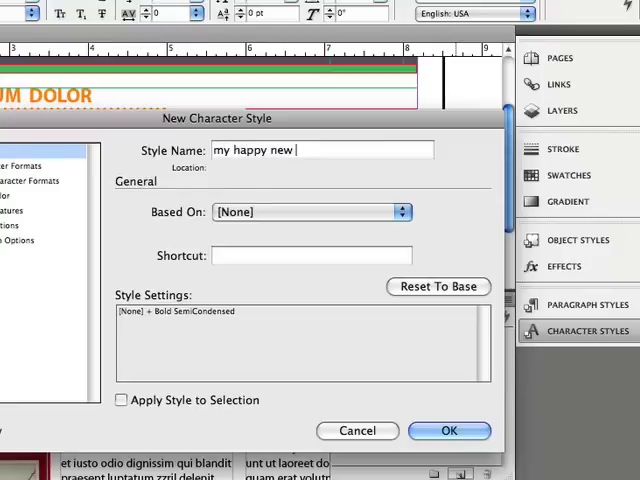
{"action": "type", "text": "bold style"}
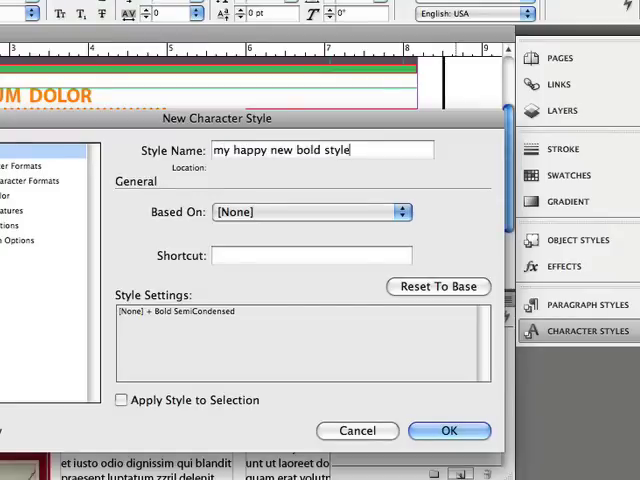
{"action": "mouse_move", "coordinate": [184, 288]}
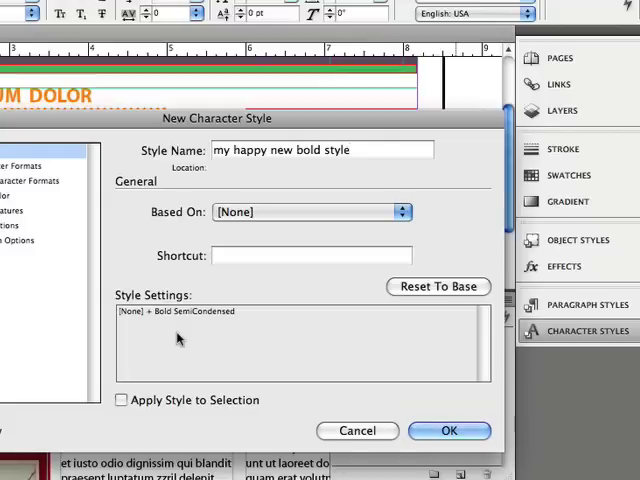
{"action": "mouse_move", "coordinate": [248, 278]}
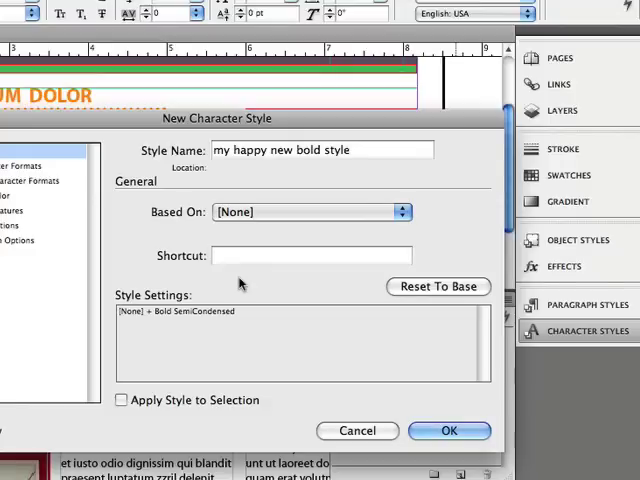
{"action": "left_click", "coordinate": [312, 256]}
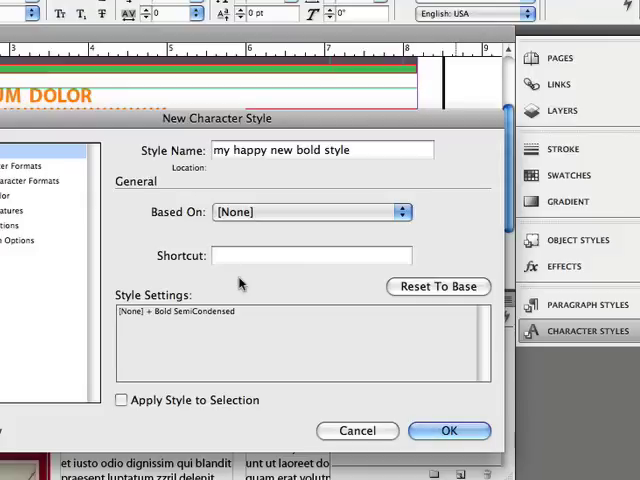
{"action": "left_click", "coordinate": [312, 256]}
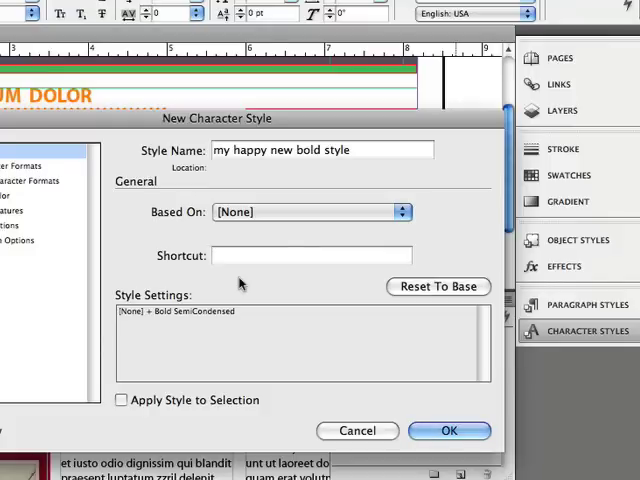
{"action": "mouse_move", "coordinate": [132, 404]}
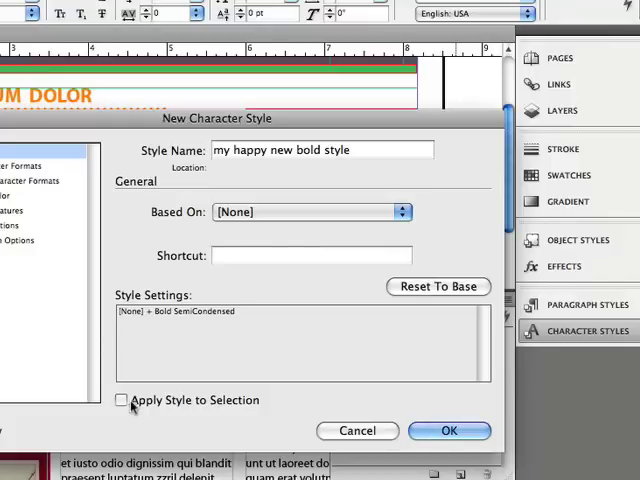
{"action": "left_click", "coordinate": [120, 400]}
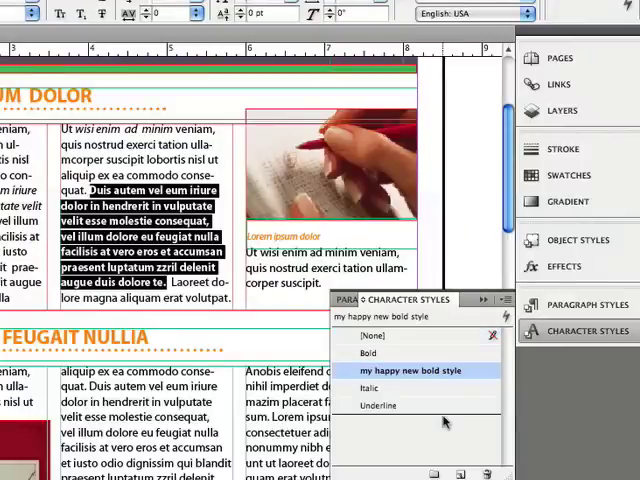
{"action": "mouse_move", "coordinate": [420, 428]}
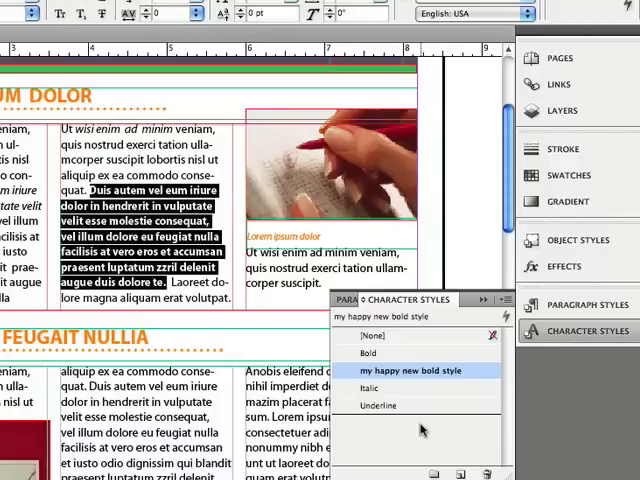
Assign 'my happy new bold style' to Blatner Tools menu slot 1 from its context menu
{"action": "scroll", "scroll_direction": "down", "scroll_amount": 3}
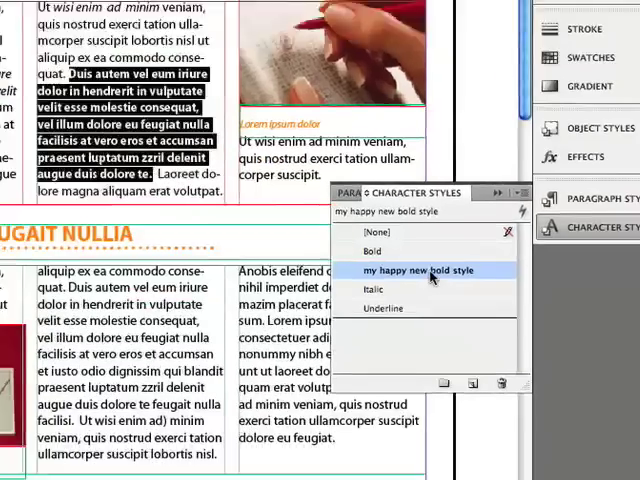
{"action": "right_click", "coordinate": [430, 278]}
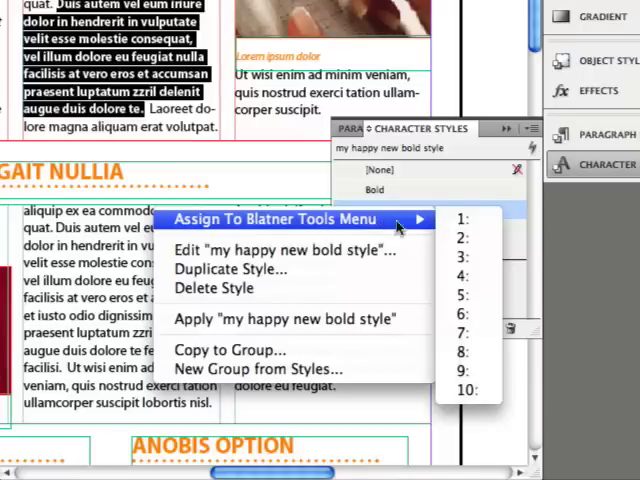
{"action": "mouse_move", "coordinate": [462, 296]}
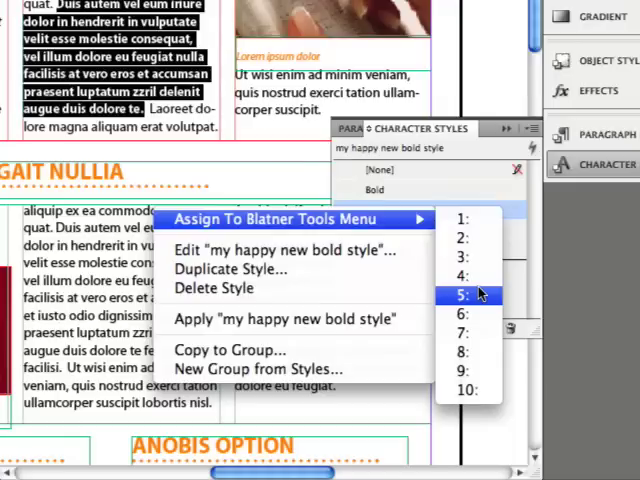
{"action": "mouse_move", "coordinate": [462, 218]}
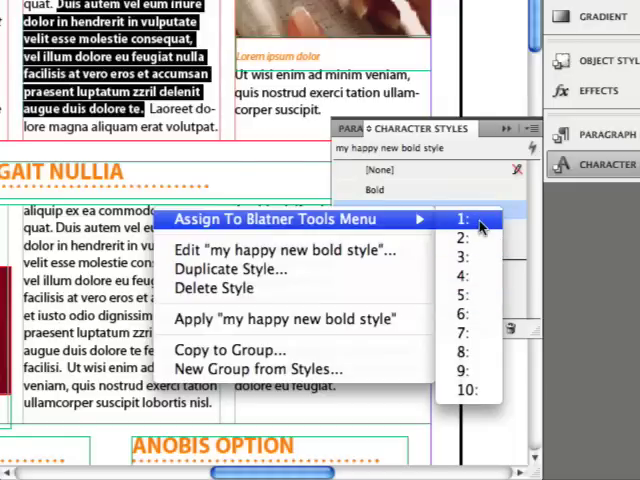
{"action": "left_click", "coordinate": [462, 218]}
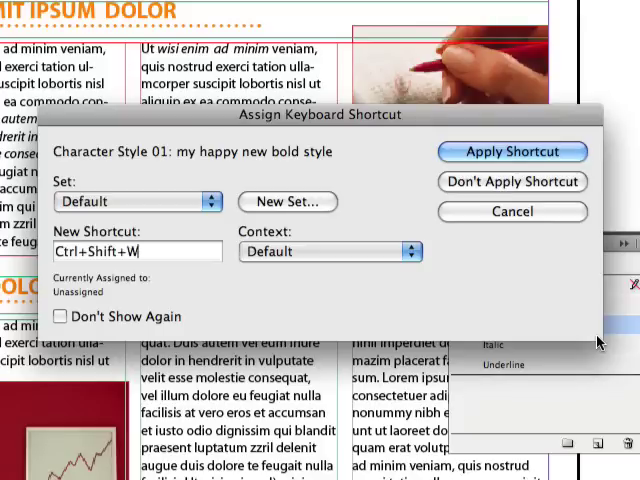
{"action": "mouse_move", "coordinate": [484, 348]}
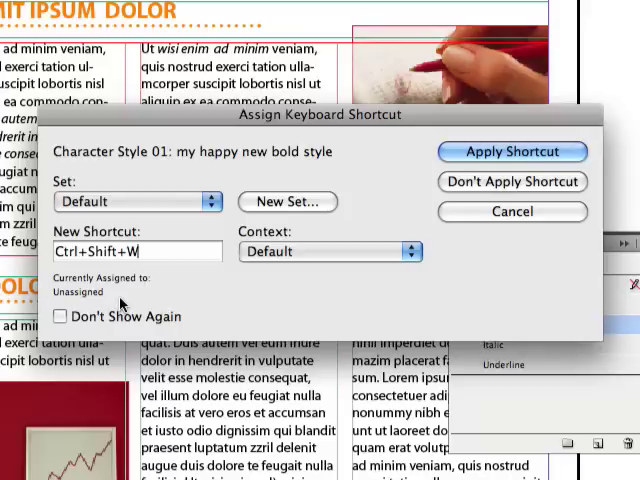
Assign Shift+Cmd+B to the style within the DavidSet shortcut set and apply it
{"action": "type", "text": "Shift+Cmd+B"}
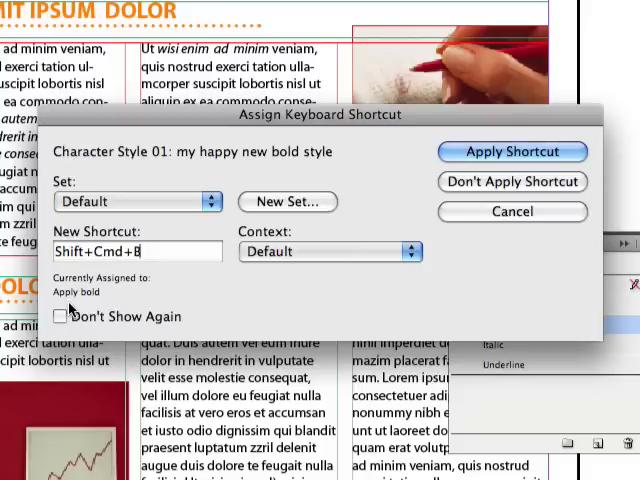
{"action": "mouse_move", "coordinate": [228, 168]}
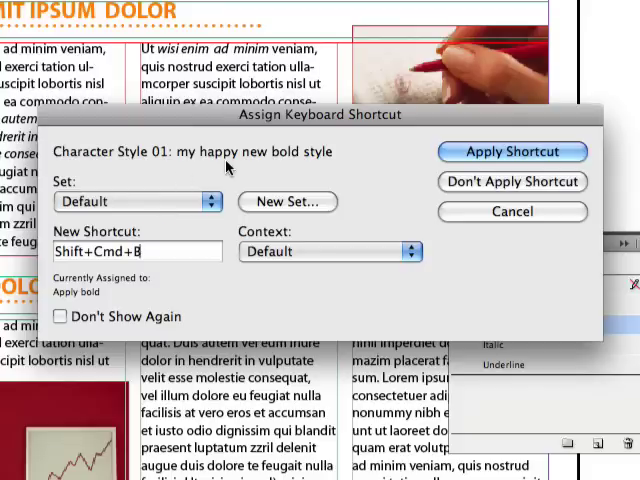
{"action": "mouse_move", "coordinate": [148, 212]}
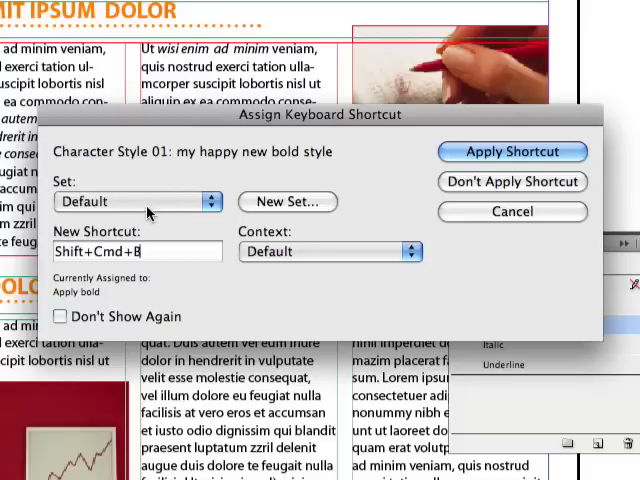
{"action": "left_click", "coordinate": [140, 200]}
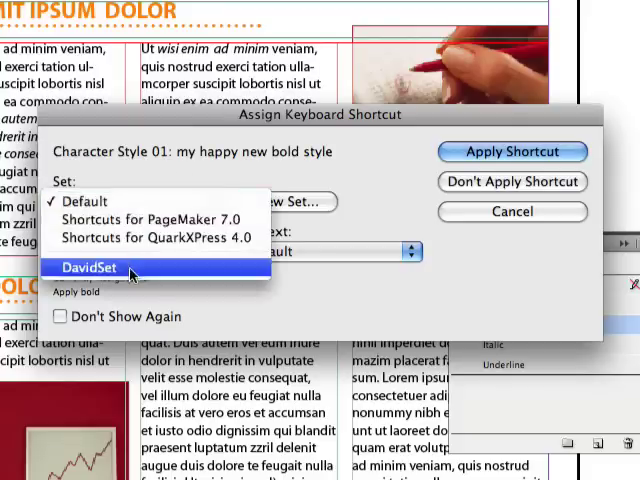
{"action": "left_click", "coordinate": [90, 268]}
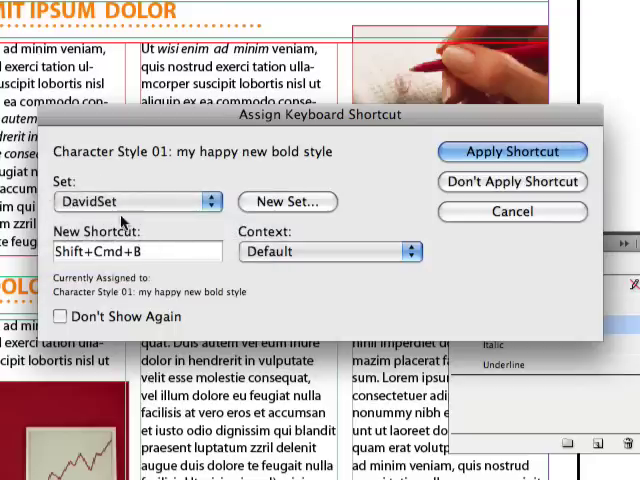
{"action": "mouse_move", "coordinate": [232, 272]}
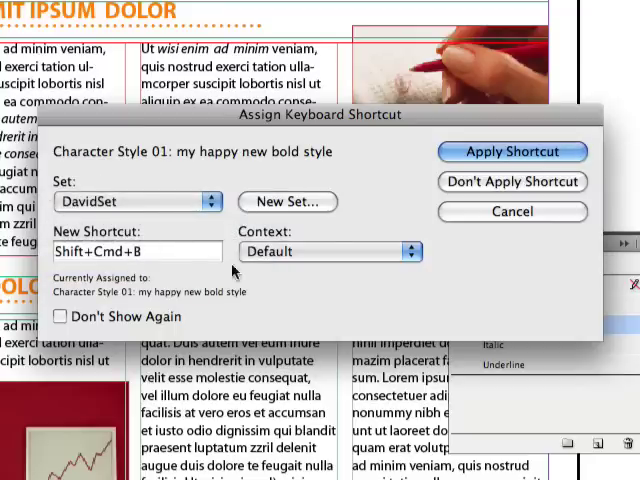
{"action": "left_click", "coordinate": [512, 152]}
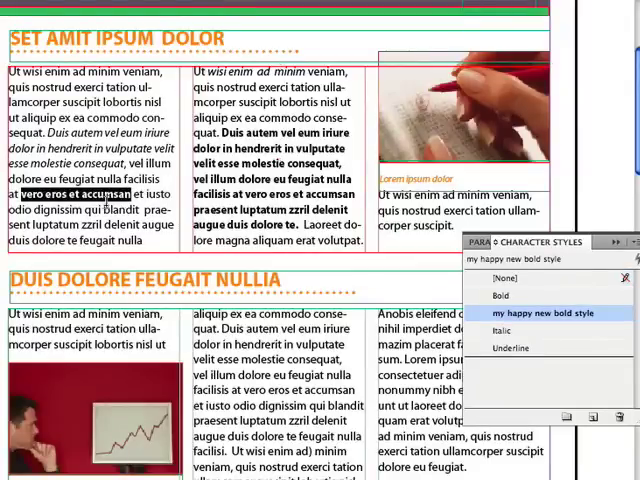
Apply 'my happy new bold style' to the selected phrase in the first column
{"action": "left_click", "coordinate": [508, 276]}
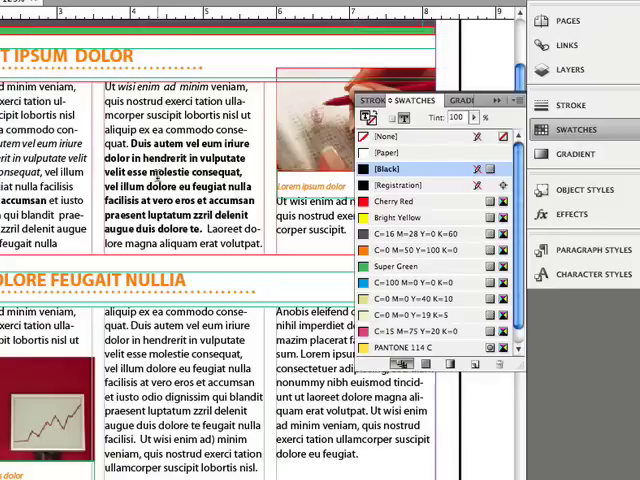
Select the words 'molestie consequat' to receive the swatch colour
{"action": "double_click", "coordinate": [178, 176]}
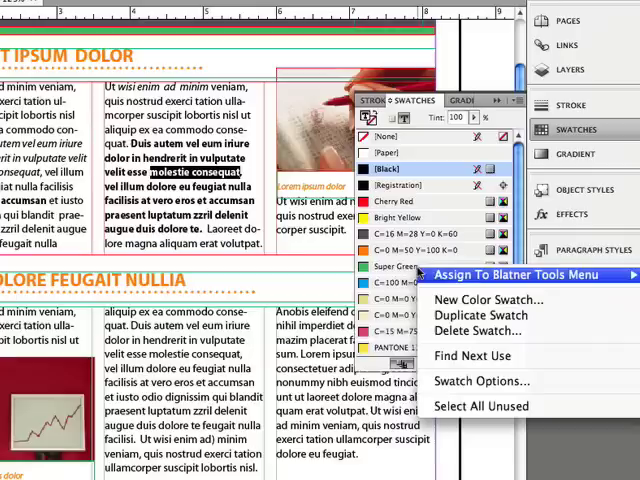
{"action": "mouse_move", "coordinate": [520, 274]}
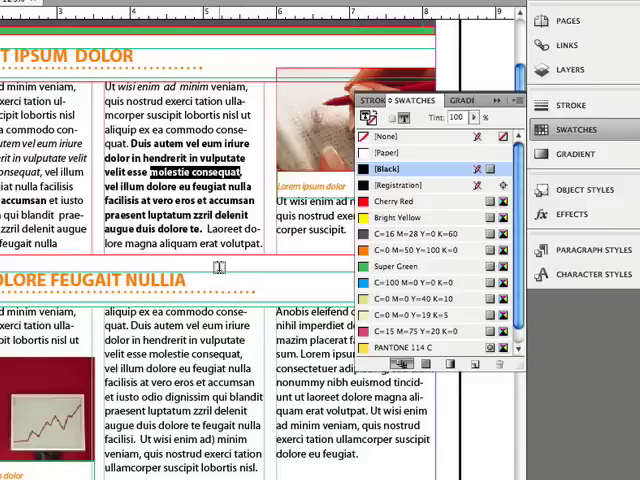
Colour 'molestie consequat' Super Green, then select the frame behind the top heading
{"action": "left_click", "coordinate": [400, 266]}
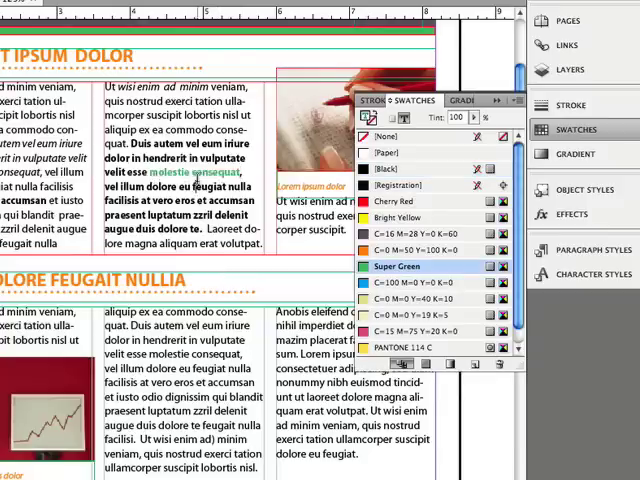
{"action": "left_click", "coordinate": [396, 168]}
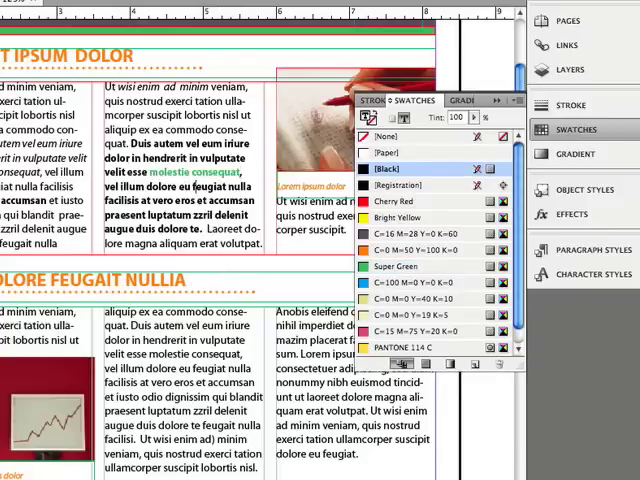
{"action": "left_click", "coordinate": [396, 136]}
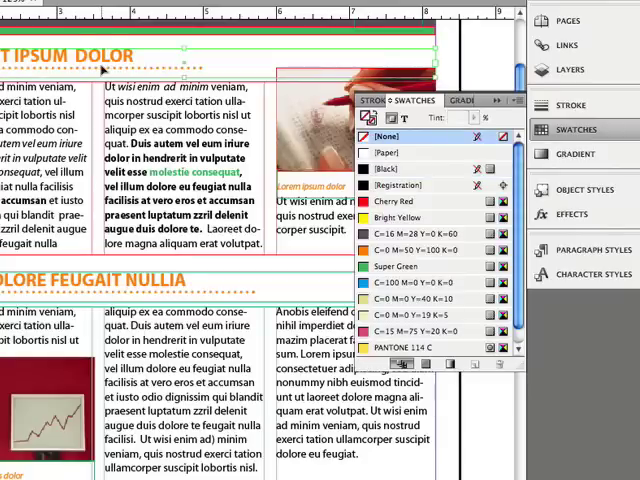
{"action": "mouse_move", "coordinate": [304, 70]}
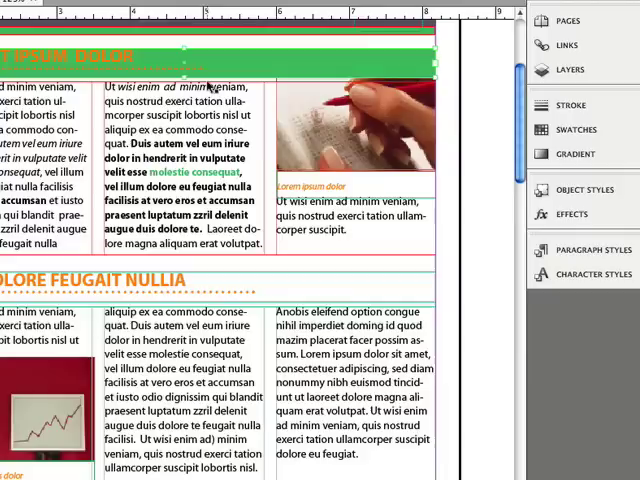
{"action": "mouse_move", "coordinate": [296, 90]}
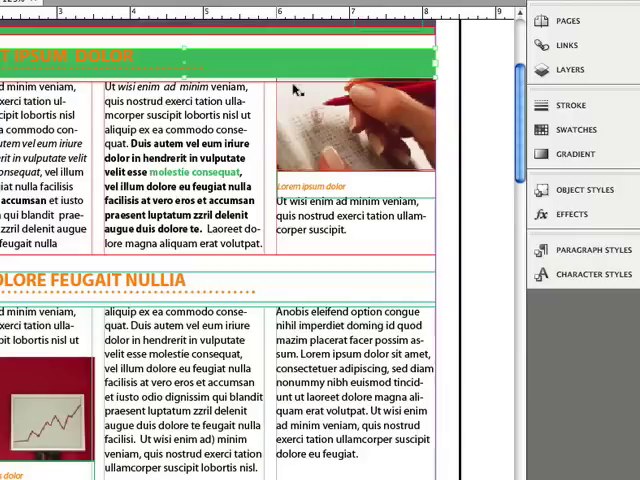
Enter Ctrl+Shift+T as the Blatner Tools shortcut for the Text layer
{"action": "left_click", "coordinate": [570, 68]}
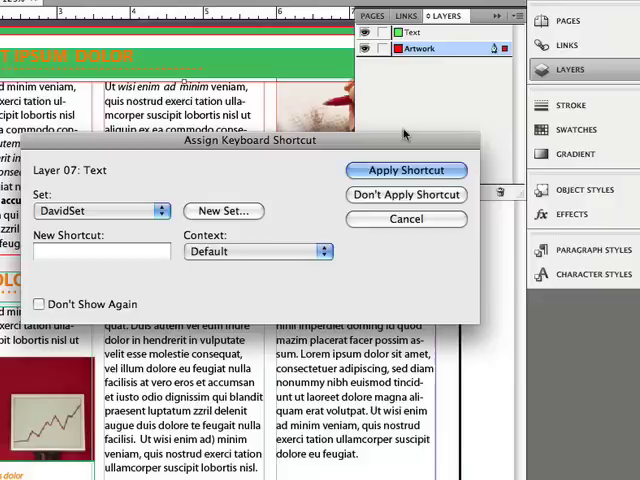
{"action": "type", "text": "Ctrl+Shift+T"}
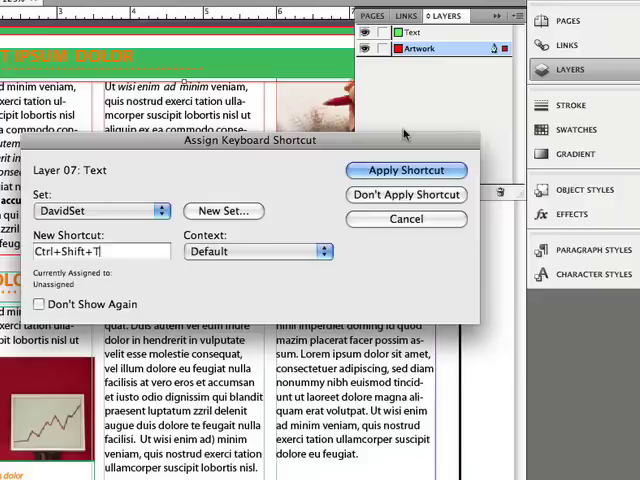